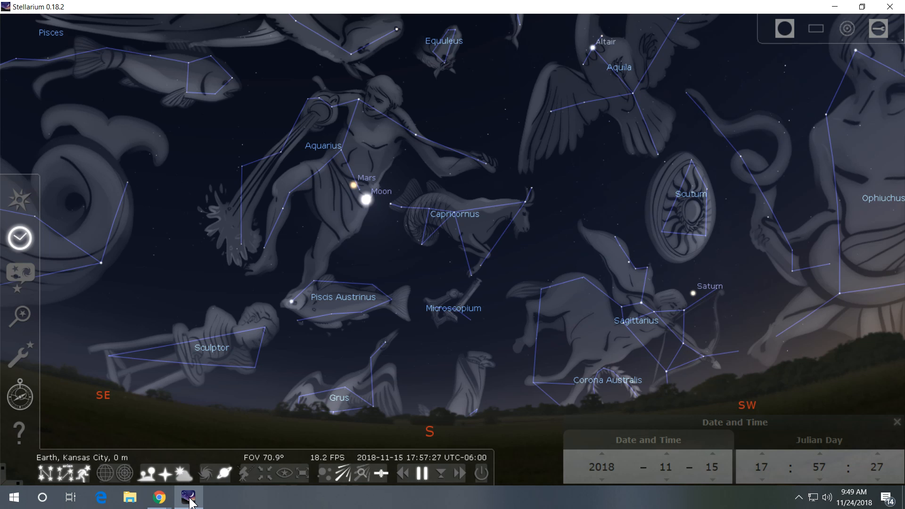
{"action": "mouse_move", "coordinate": [363, 184]}
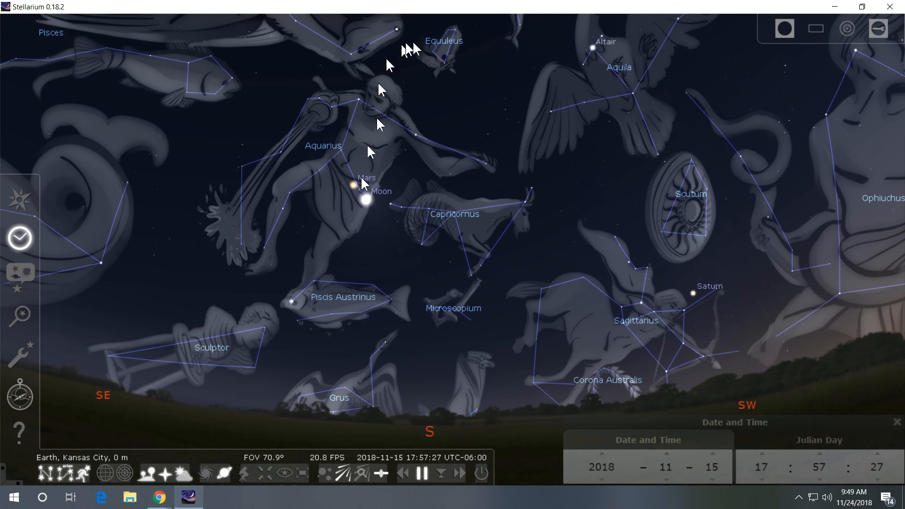
{"action": "mouse_move", "coordinate": [287, 217]}
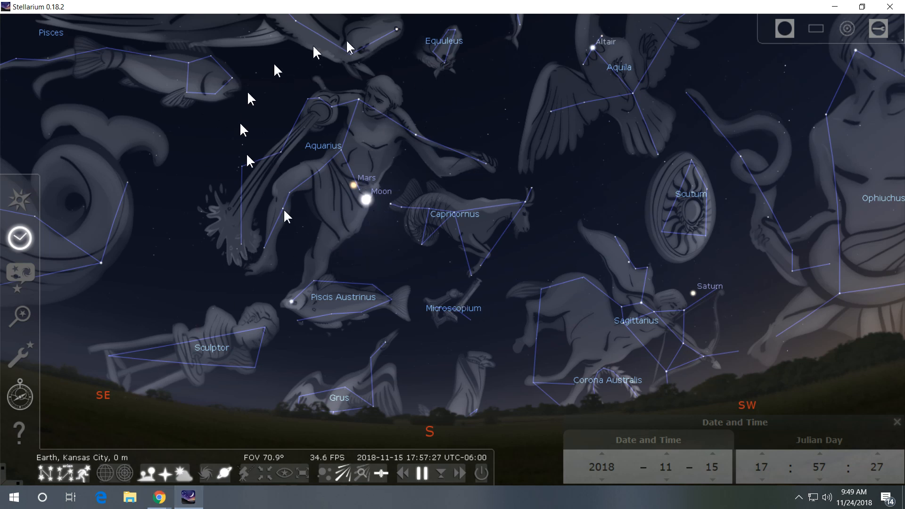
{"action": "mouse_move", "coordinate": [379, 351]}
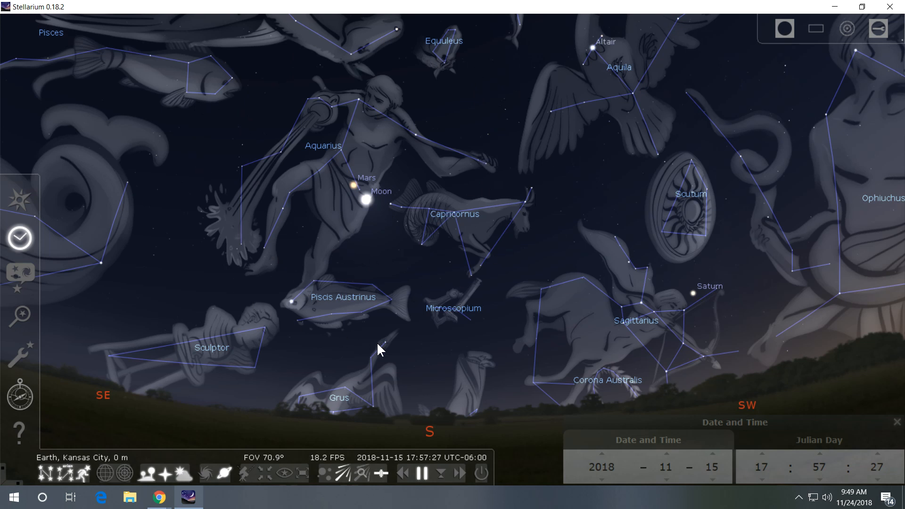
{"action": "mouse_move", "coordinate": [509, 382]}
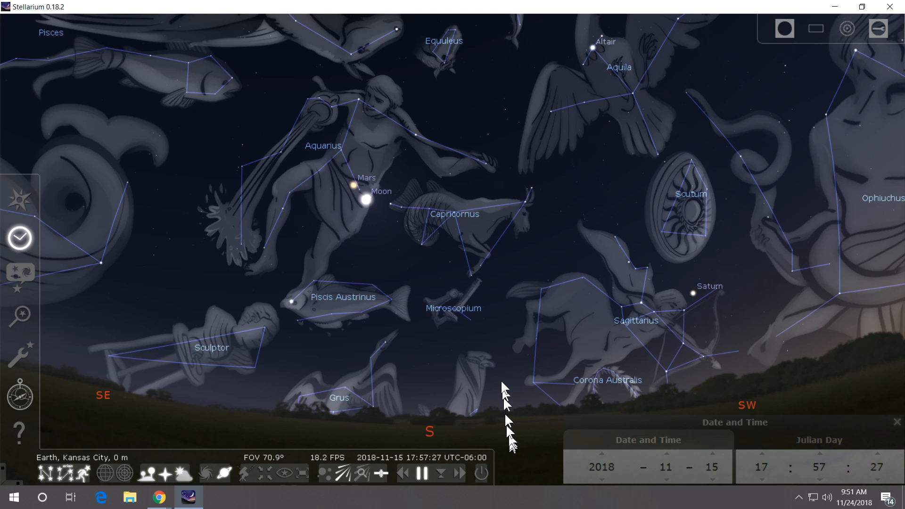
{"action": "mouse_move", "coordinate": [454, 250]}
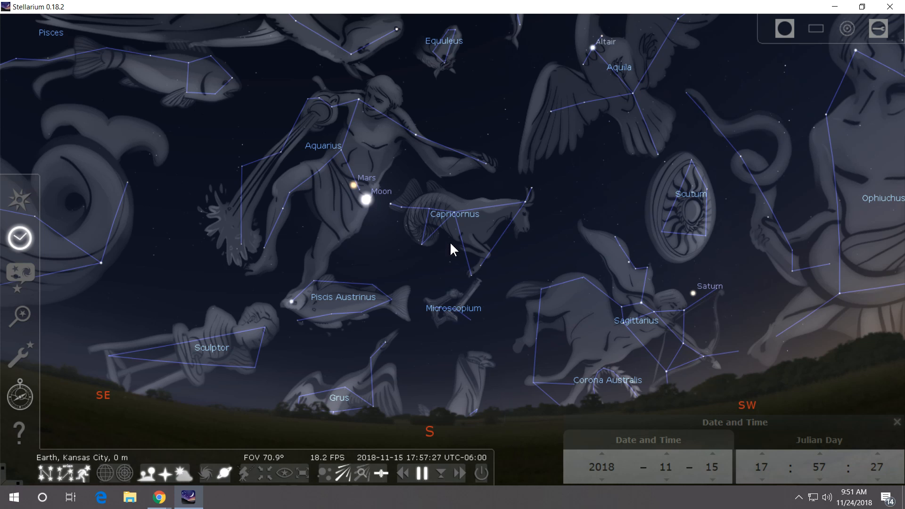
{"action": "mouse_move", "coordinate": [249, 266]}
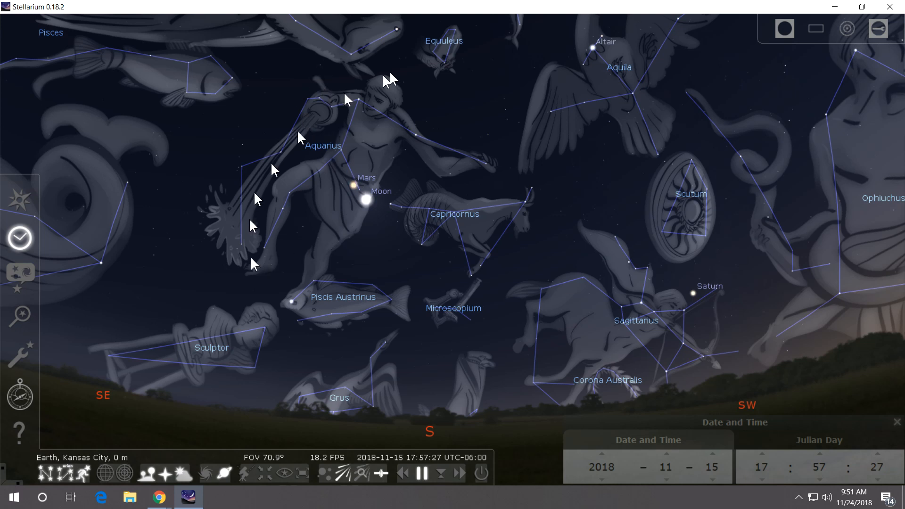
{"action": "mouse_move", "coordinate": [352, 188]}
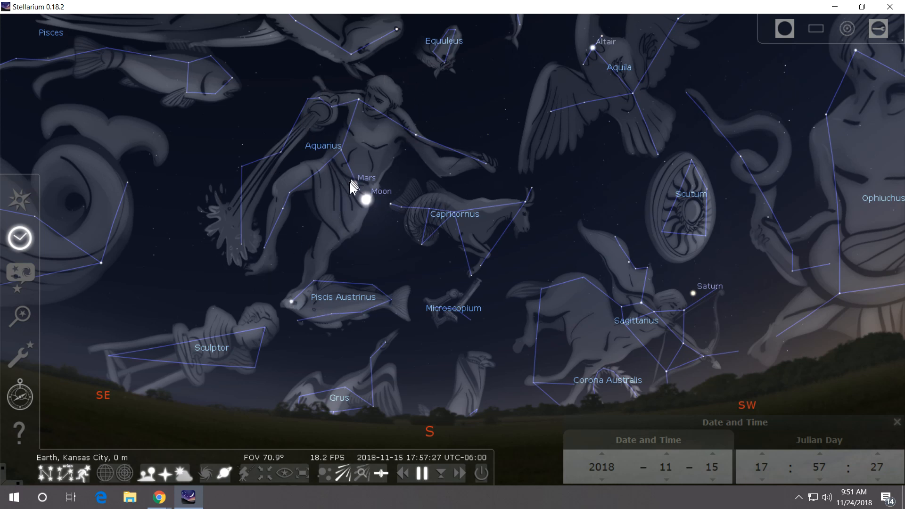
{"action": "mouse_move", "coordinate": [367, 210]}
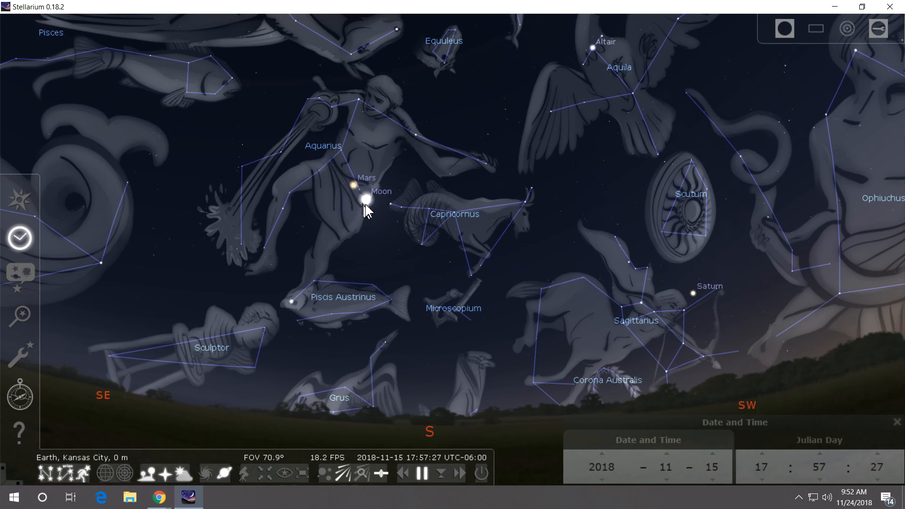
{"action": "mouse_move", "coordinate": [370, 207]}
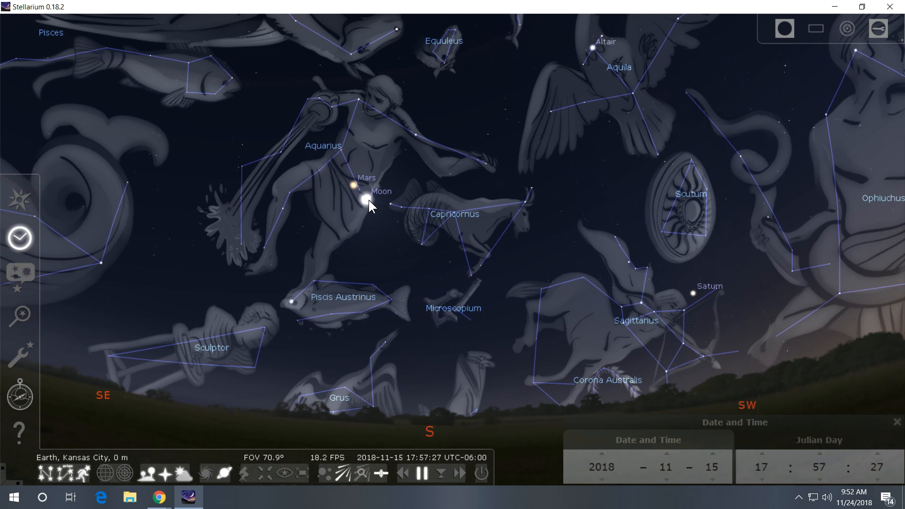
{"action": "mouse_move", "coordinate": [367, 207]}
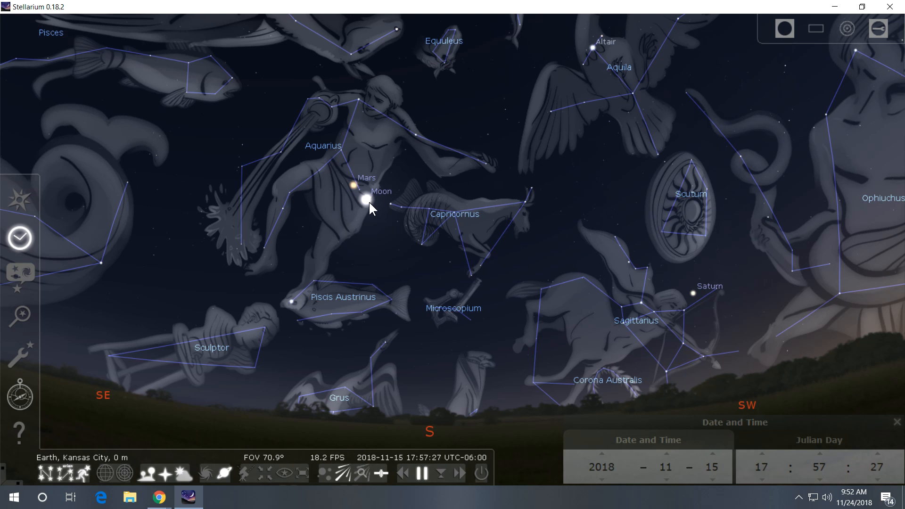
{"action": "mouse_move", "coordinate": [362, 317]}
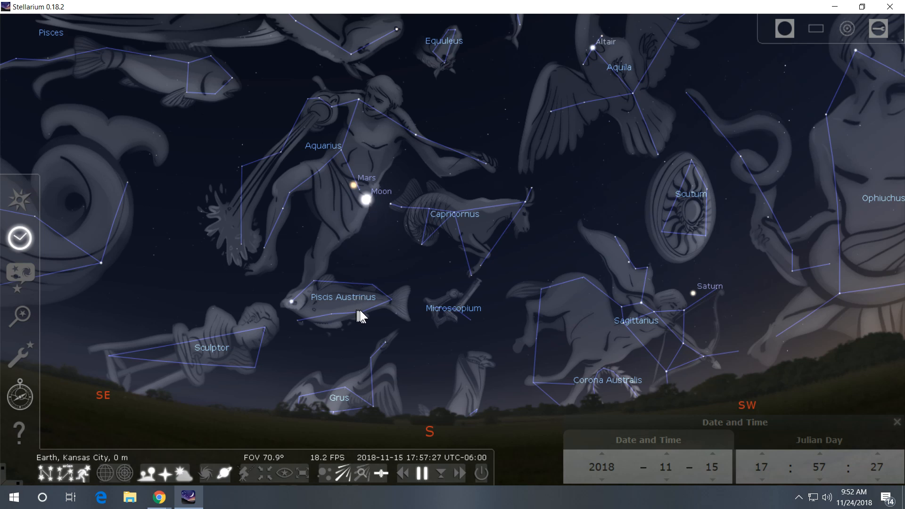
{"action": "mouse_move", "coordinate": [159, 497]}
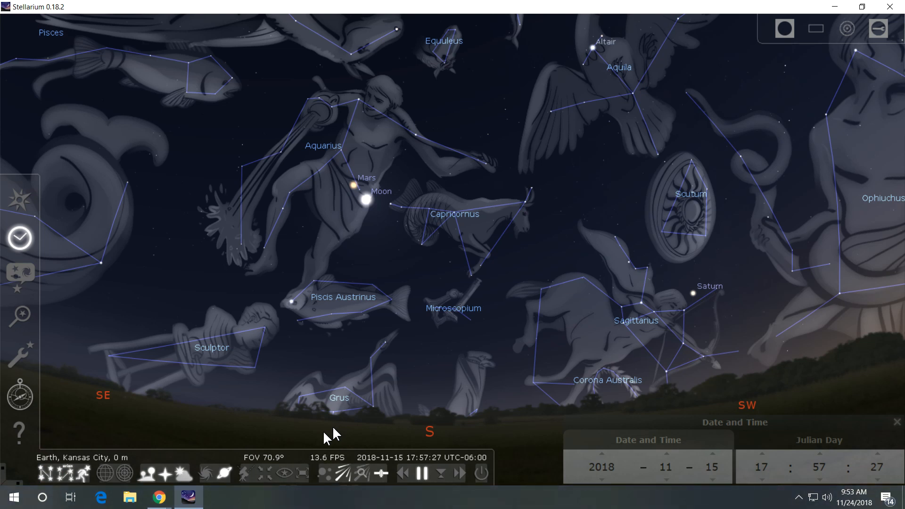
{"action": "mouse_move", "coordinate": [159, 498]}
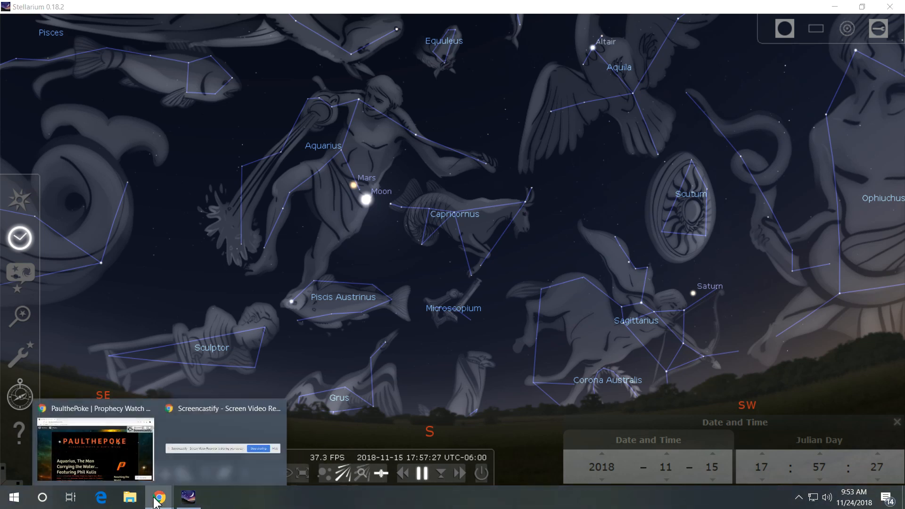
- Bring up the PaulThePoke blog and scroll down past the Aquarius post to Happy Thanksgiving and the categories list
{"action": "left_click", "coordinate": [96, 451]}
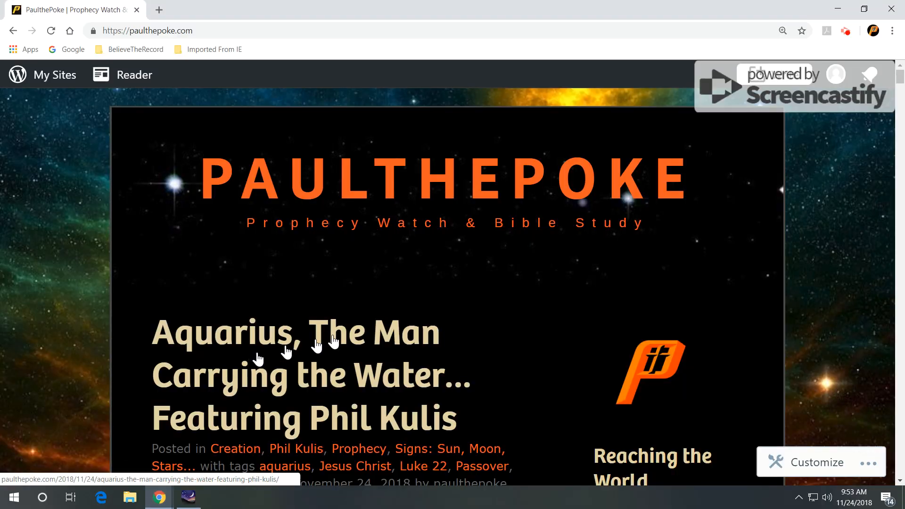
{"action": "mouse_move", "coordinate": [560, 196]}
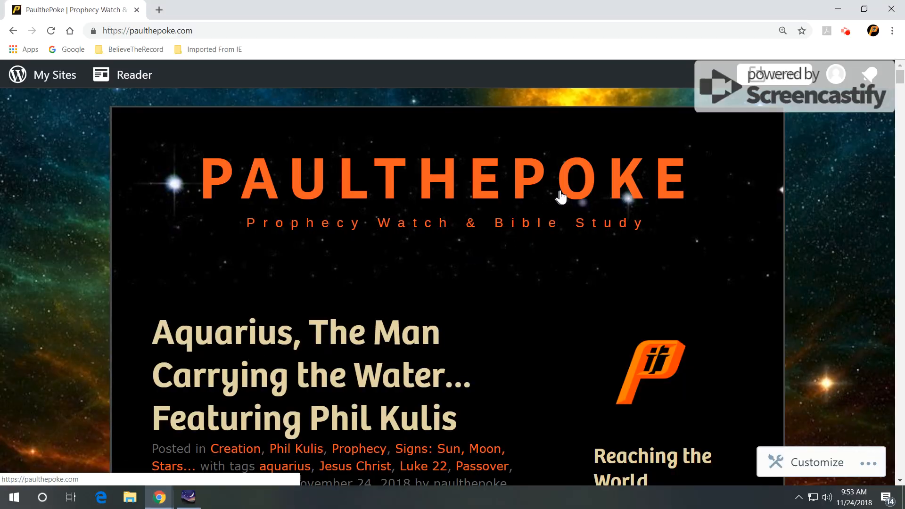
{"action": "scroll", "scroll_direction": "down", "scroll_amount": 3}
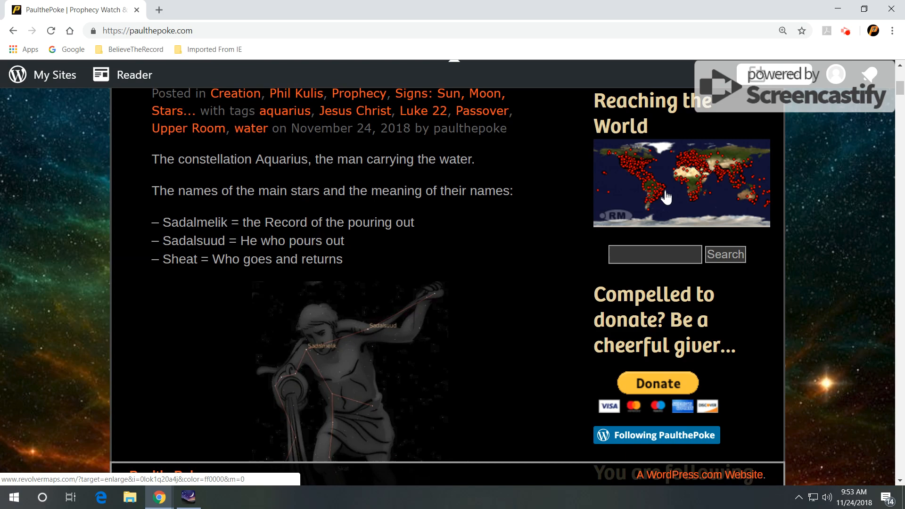
{"action": "scroll", "scroll_direction": "down", "scroll_amount": 3}
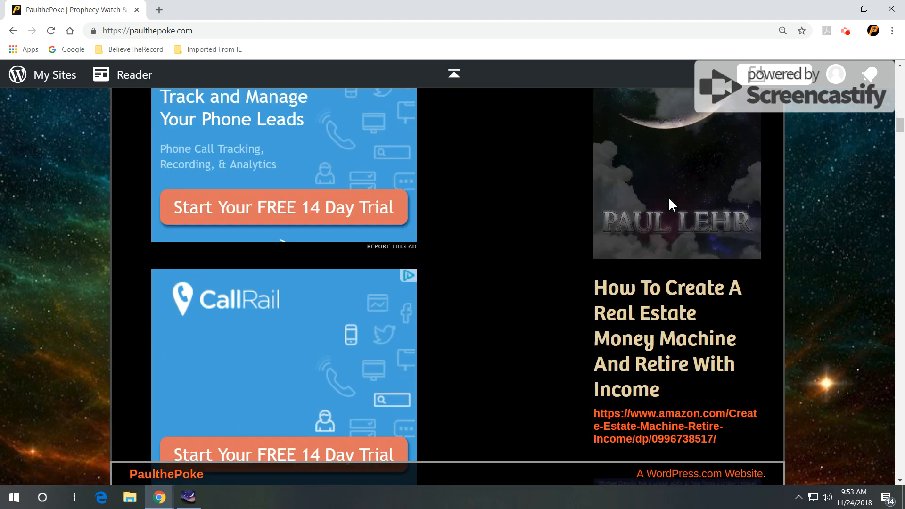
{"action": "scroll", "scroll_direction": "up", "scroll_amount": 3}
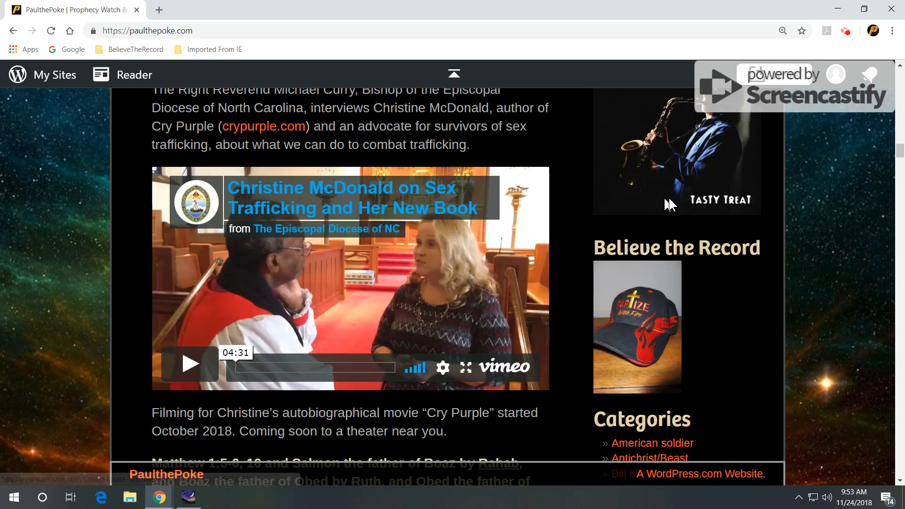
{"action": "scroll", "scroll_direction": "down", "scroll_amount": 3}
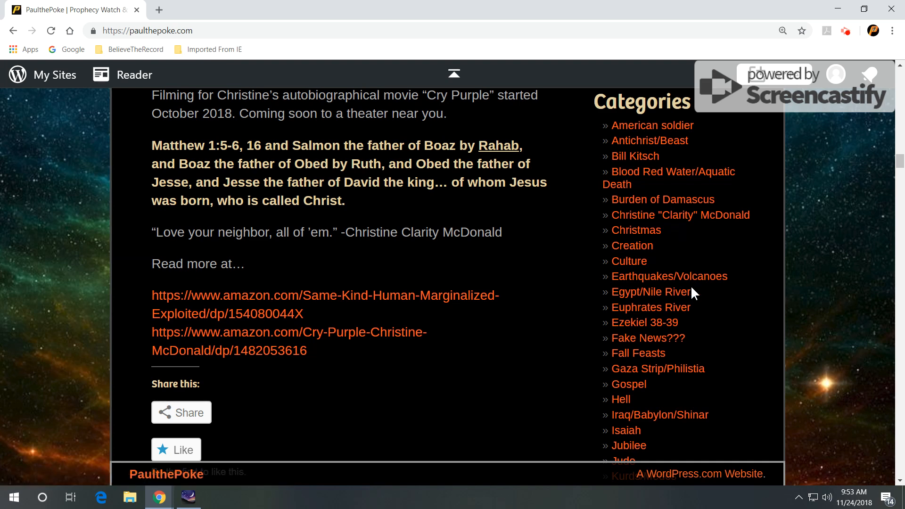
{"action": "scroll", "scroll_direction": "down", "scroll_amount": 3}
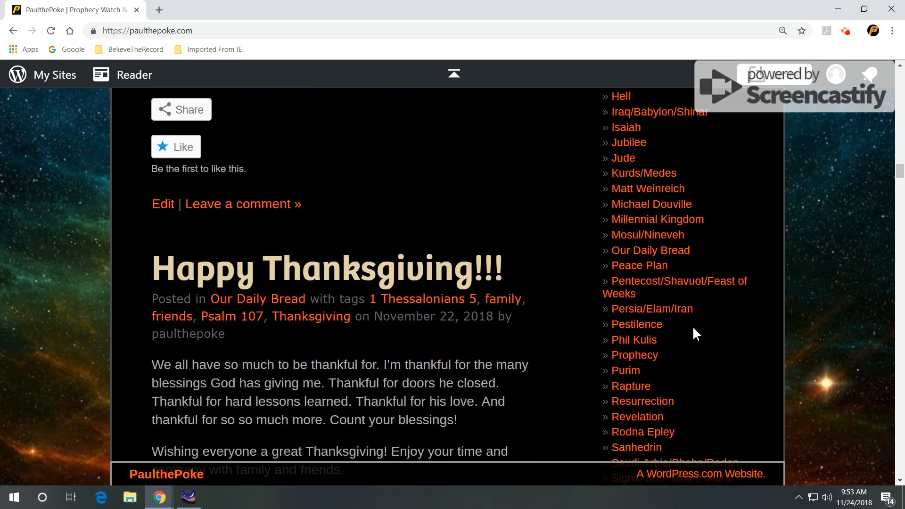
{"action": "scroll", "scroll_direction": "down", "scroll_amount": 3}
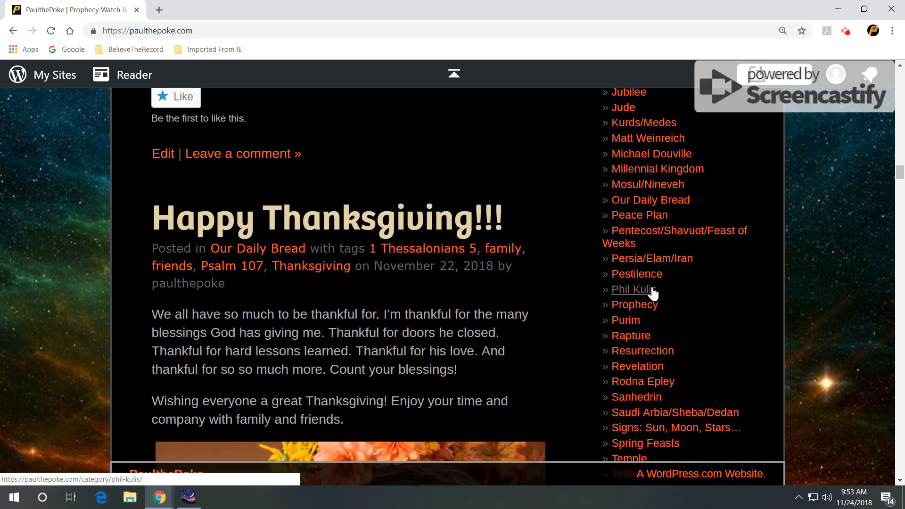
{"action": "mouse_move", "coordinate": [642, 381]}
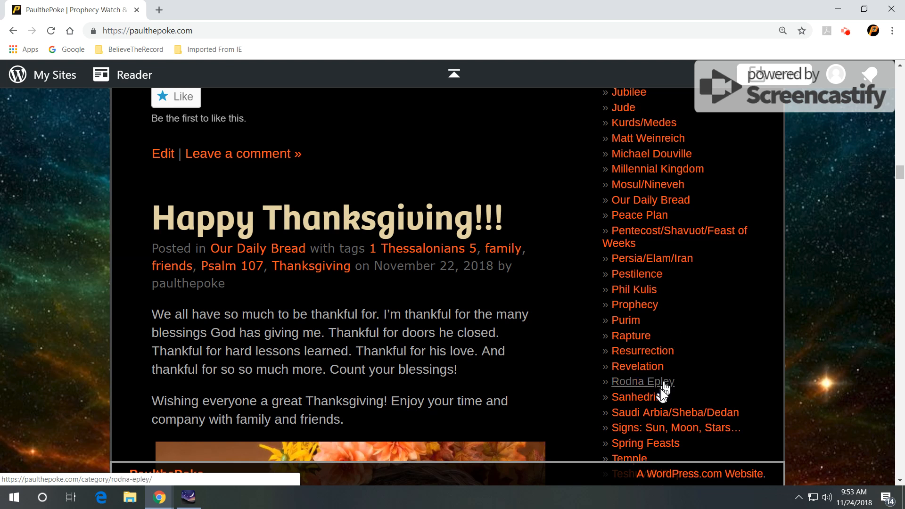
{"action": "mouse_move", "coordinate": [675, 428]}
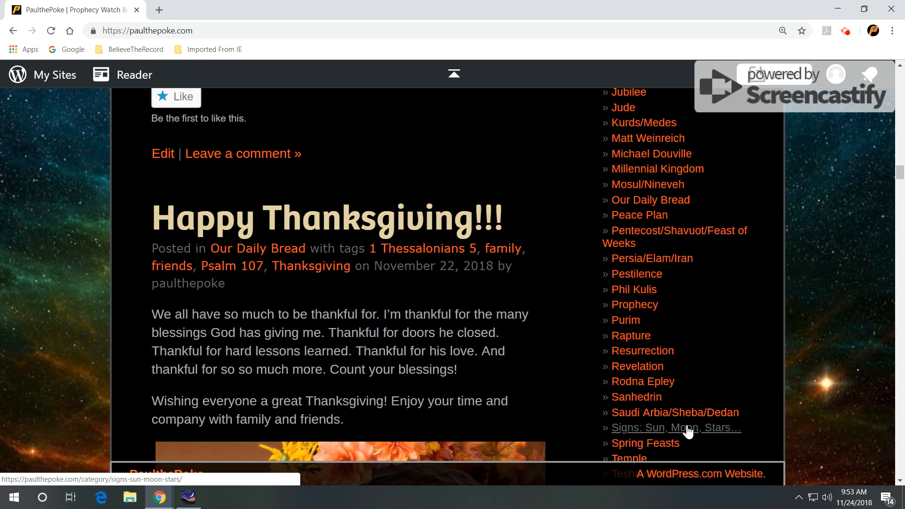
{"action": "scroll", "scroll_direction": "down", "scroll_amount": 3}
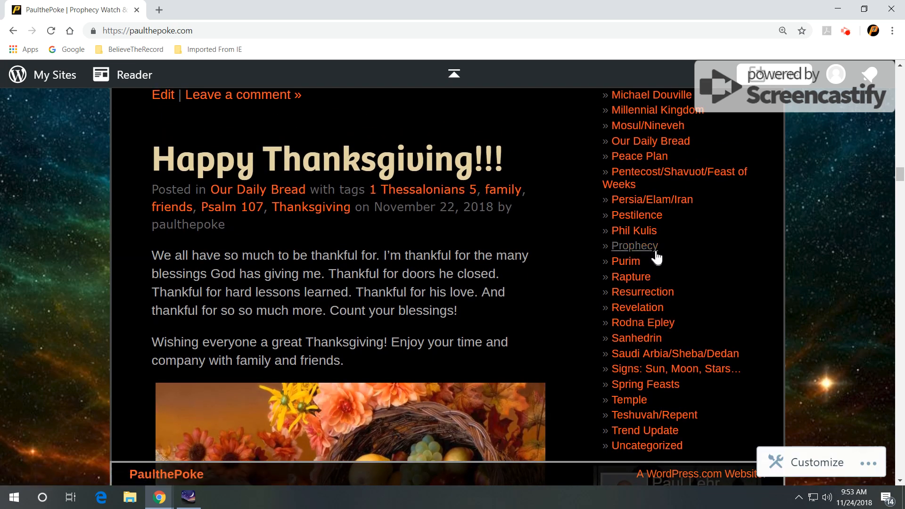
{"action": "mouse_move", "coordinate": [635, 245]}
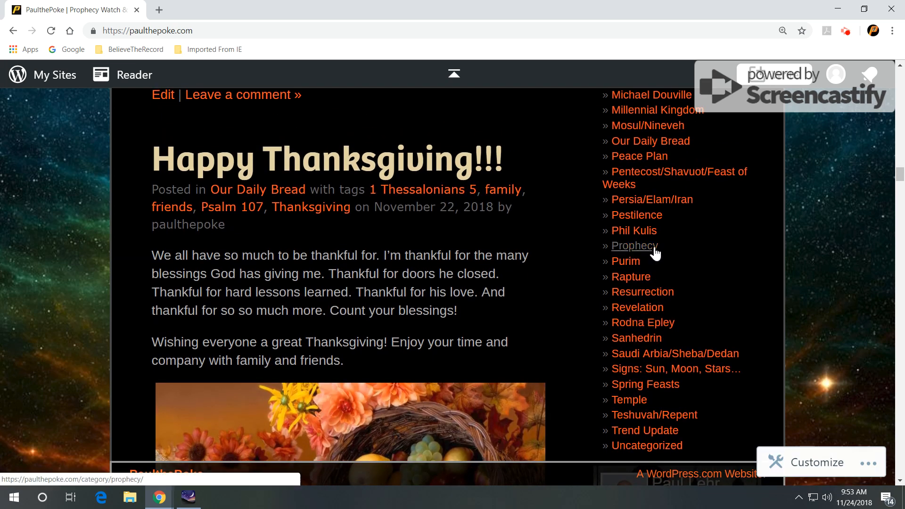
- Scroll back up to the Aquarius post showing its main star names and their meanings
{"action": "scroll", "scroll_direction": "down", "scroll_amount": 3}
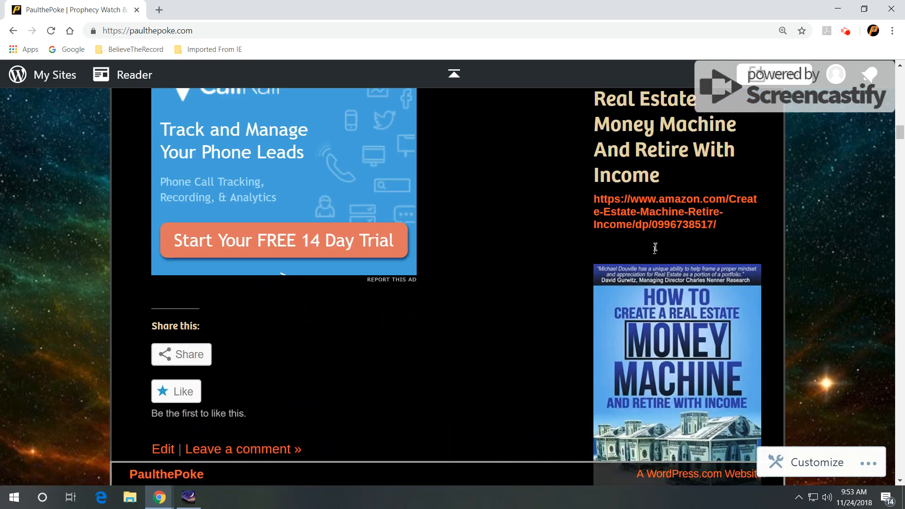
{"action": "scroll", "scroll_direction": "up", "scroll_amount": 3}
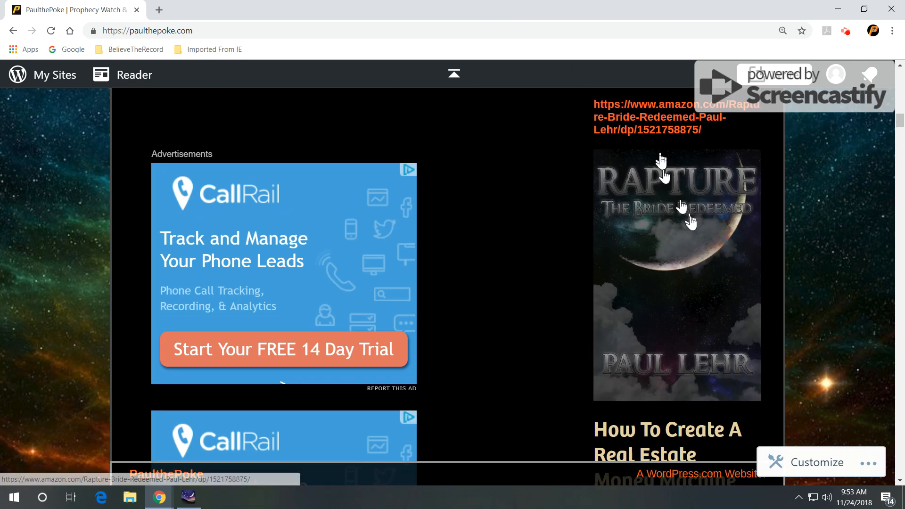
{"action": "scroll", "scroll_direction": "up", "scroll_amount": 3}
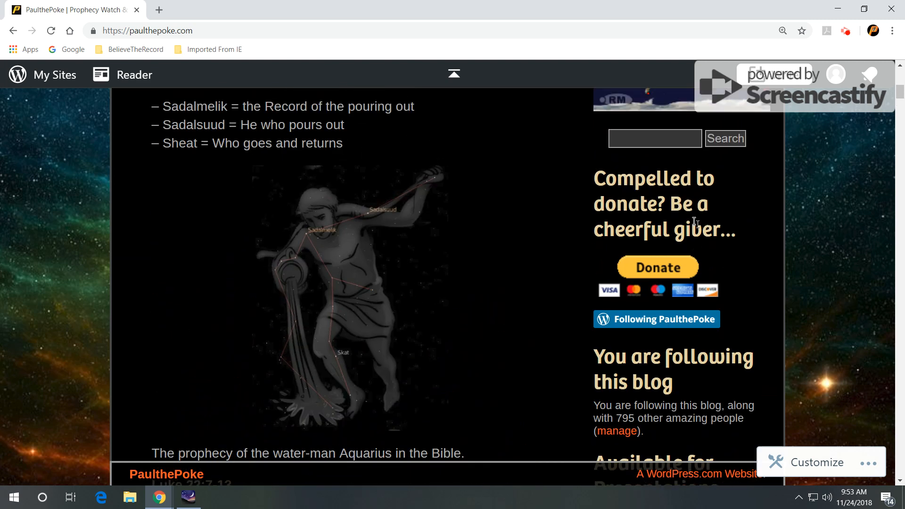
{"action": "scroll", "scroll_direction": "down", "scroll_amount": 3}
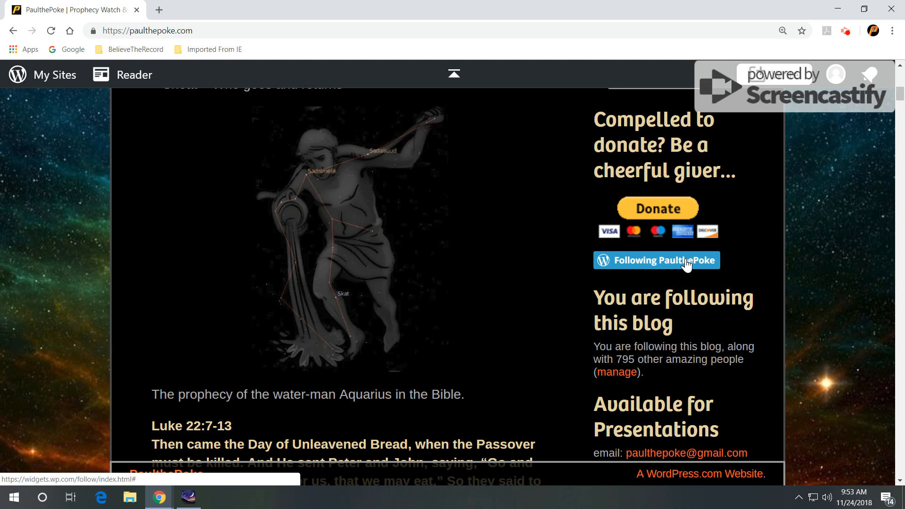
{"action": "scroll", "scroll_direction": "up", "scroll_amount": 3}
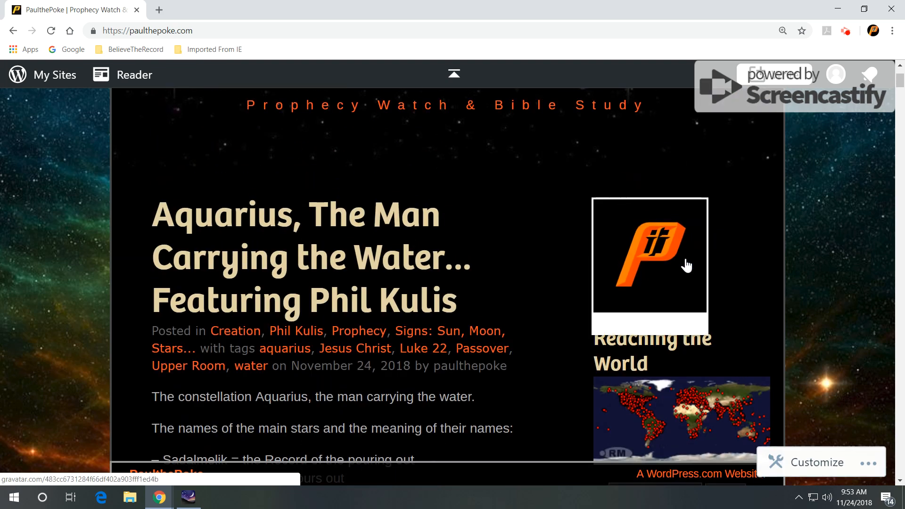
{"action": "scroll", "scroll_direction": "down", "scroll_amount": 3}
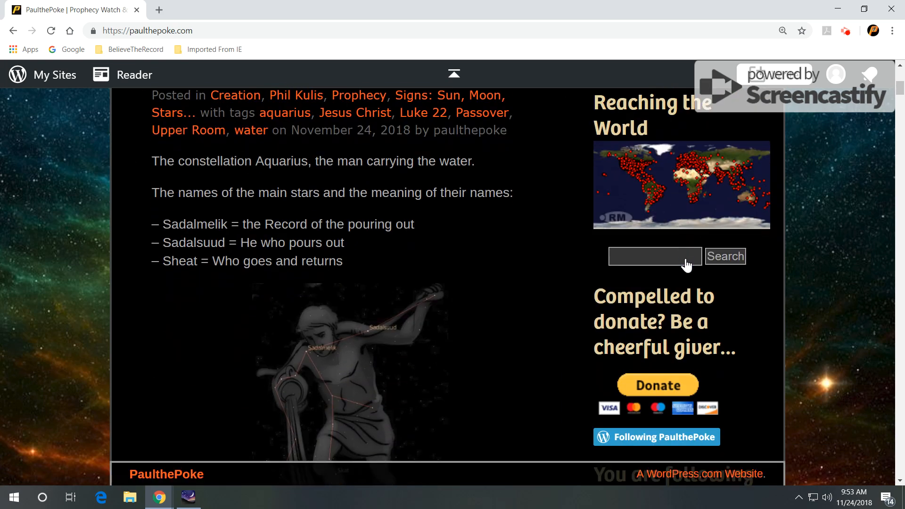